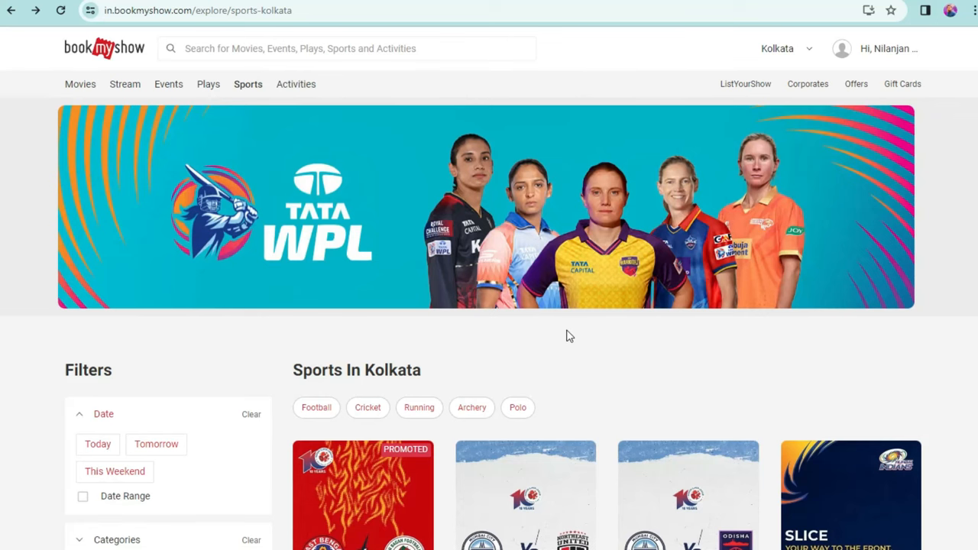
- Open the promoted East Bengal vs Mohun Bagan match event from Sports In Kolkata
click(364, 497)
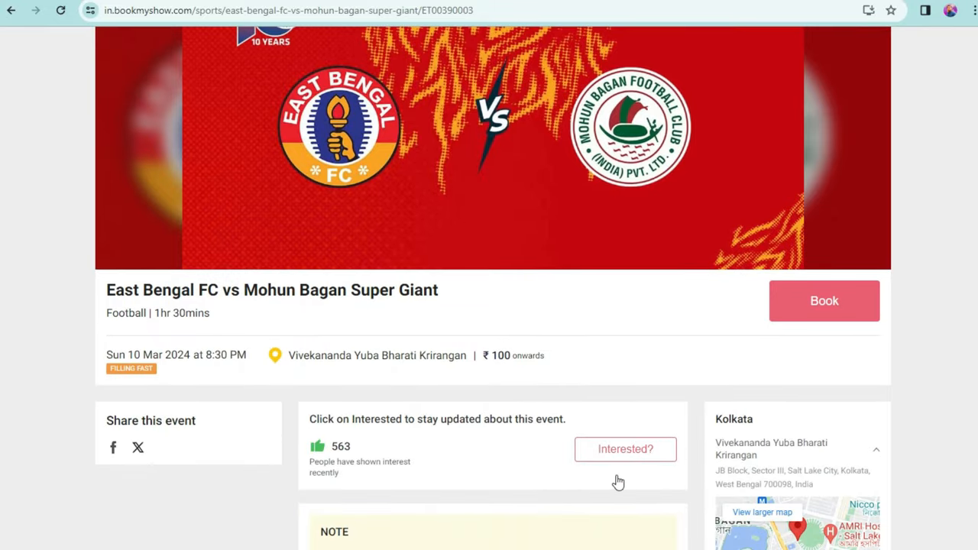
mouse_move(623, 464)
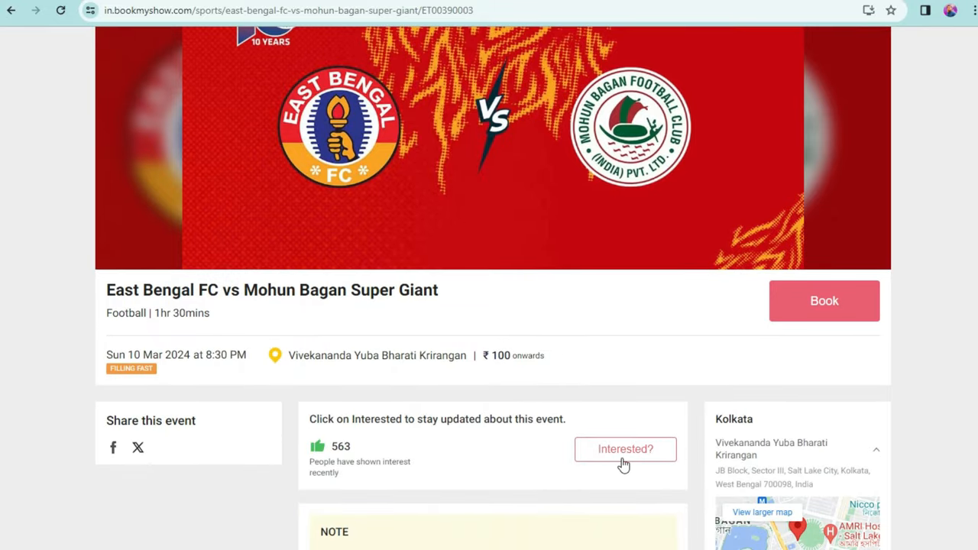
mouse_move(782, 523)
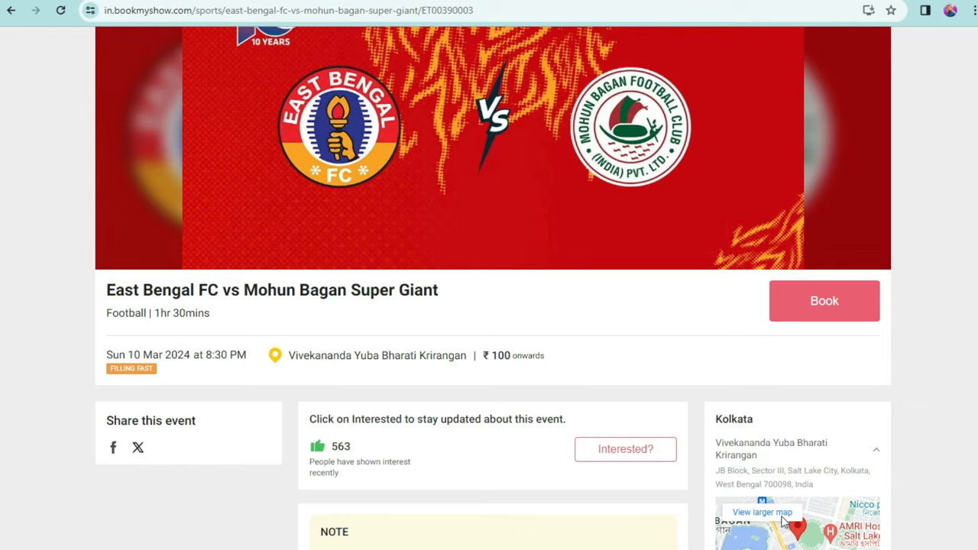
mouse_move(895, 374)
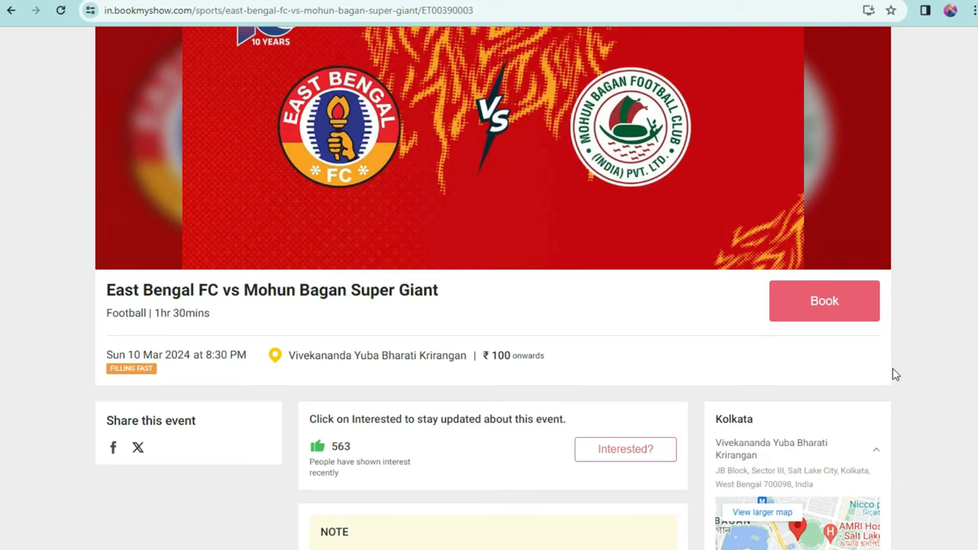
mouse_move(824, 327)
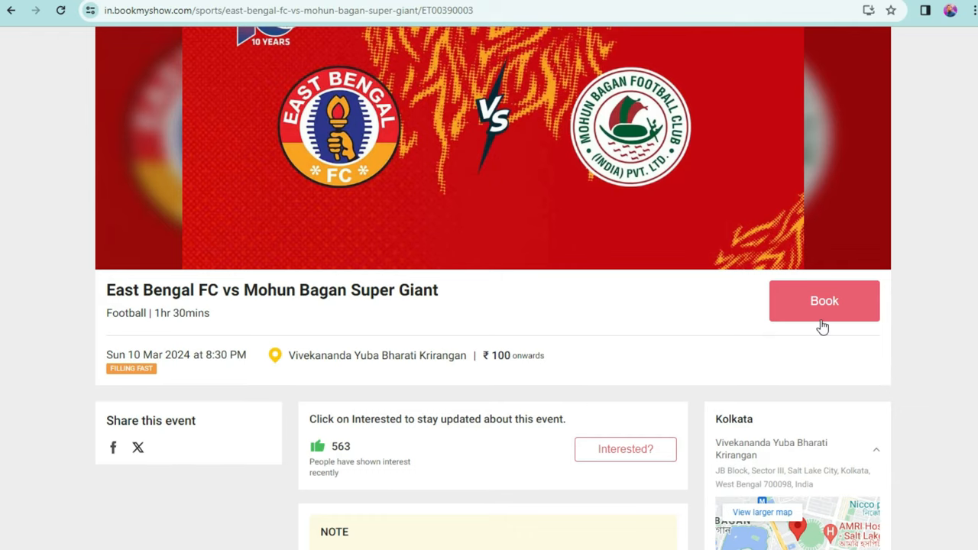
- Start booking, dismiss the stand note, set quantity to 1 ticket and continue to the stadium layout
click(824, 300)
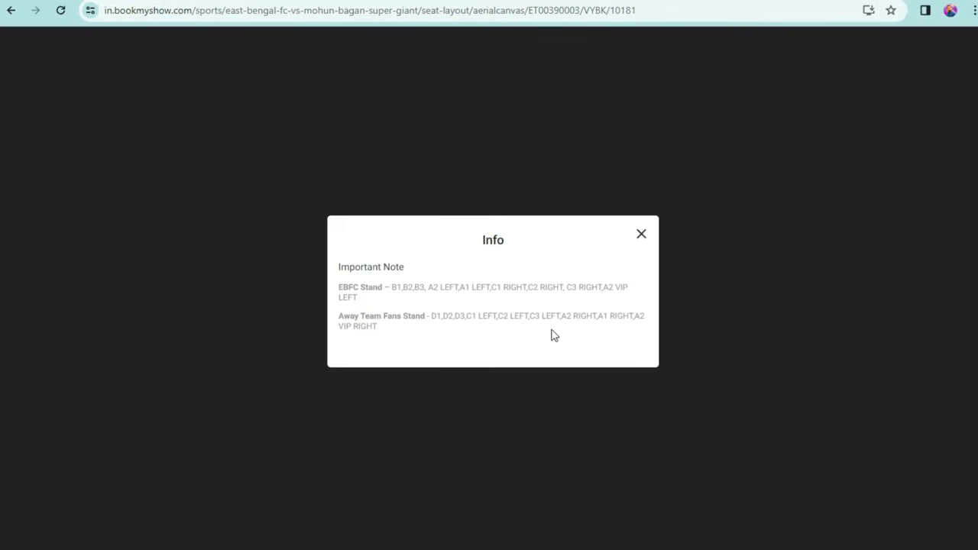
mouse_move(446, 314)
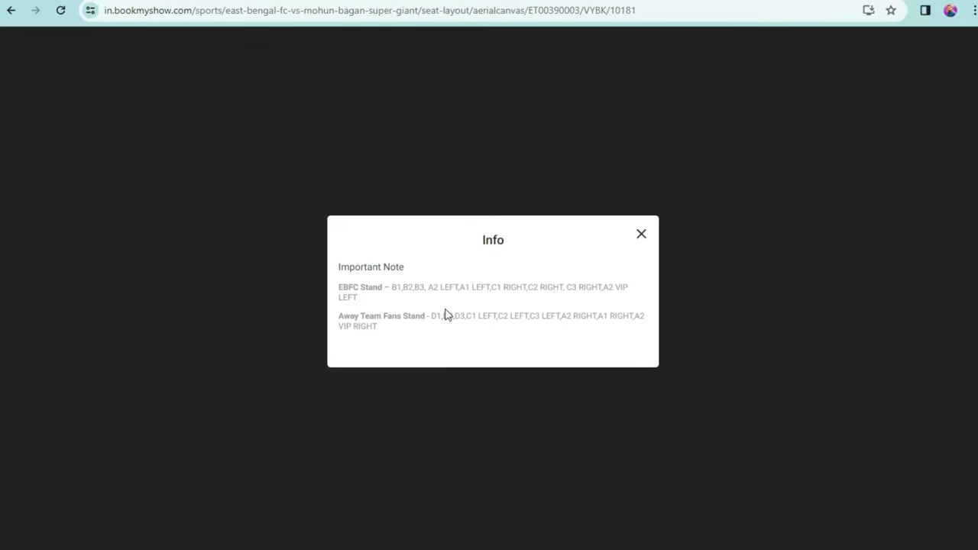
mouse_move(492, 299)
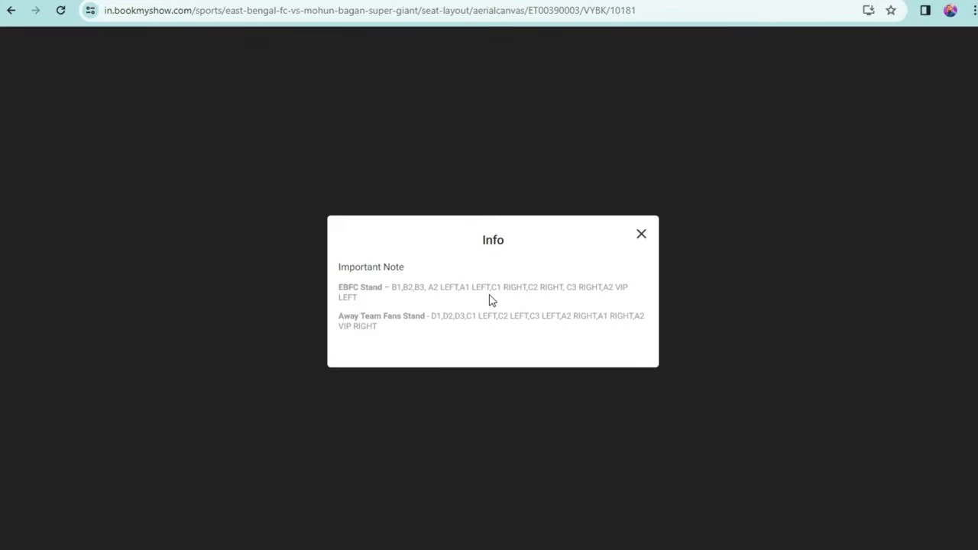
mouse_move(578, 298)
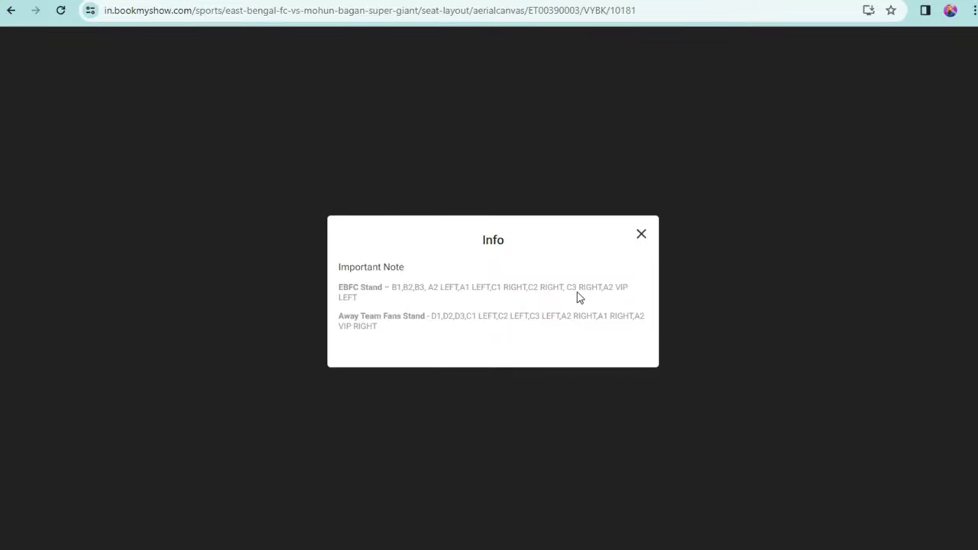
mouse_move(355, 338)
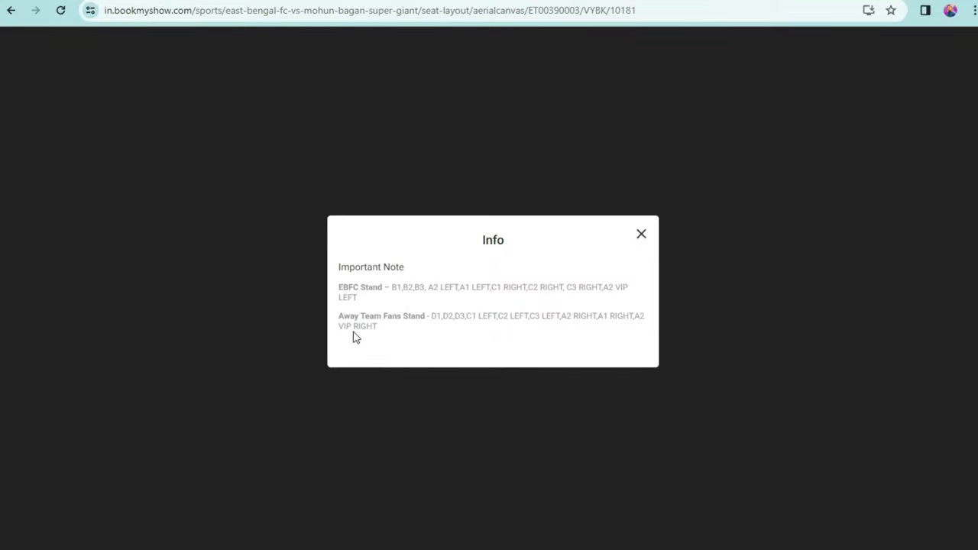
mouse_move(482, 330)
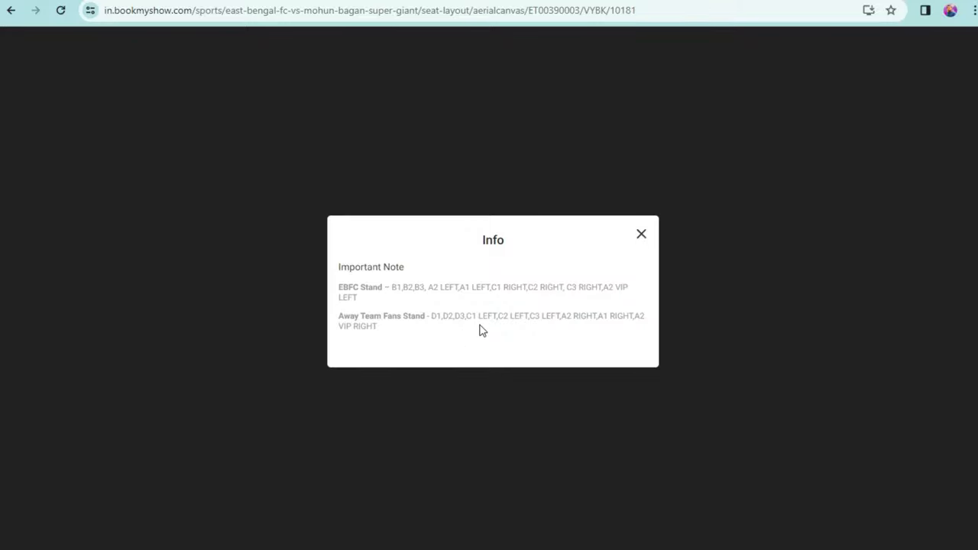
mouse_move(502, 345)
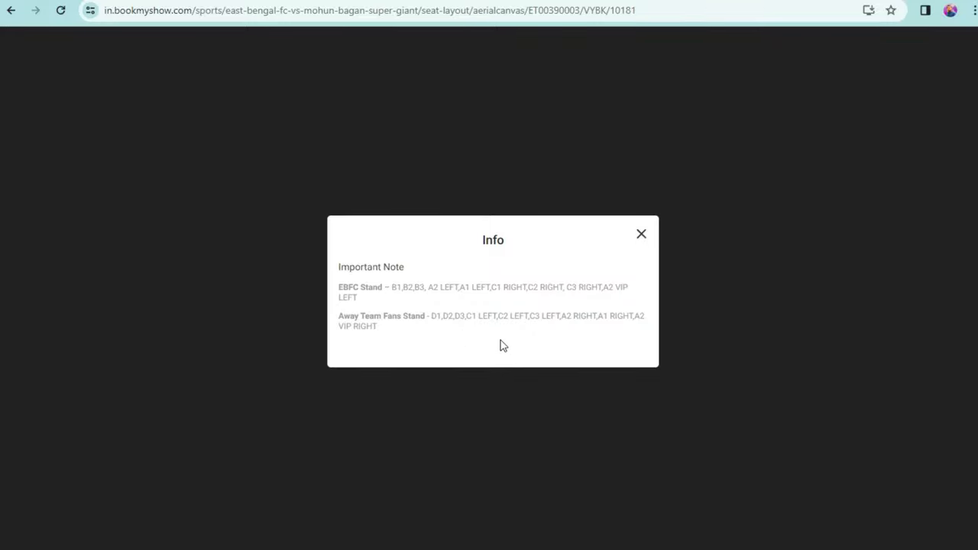
mouse_move(563, 309)
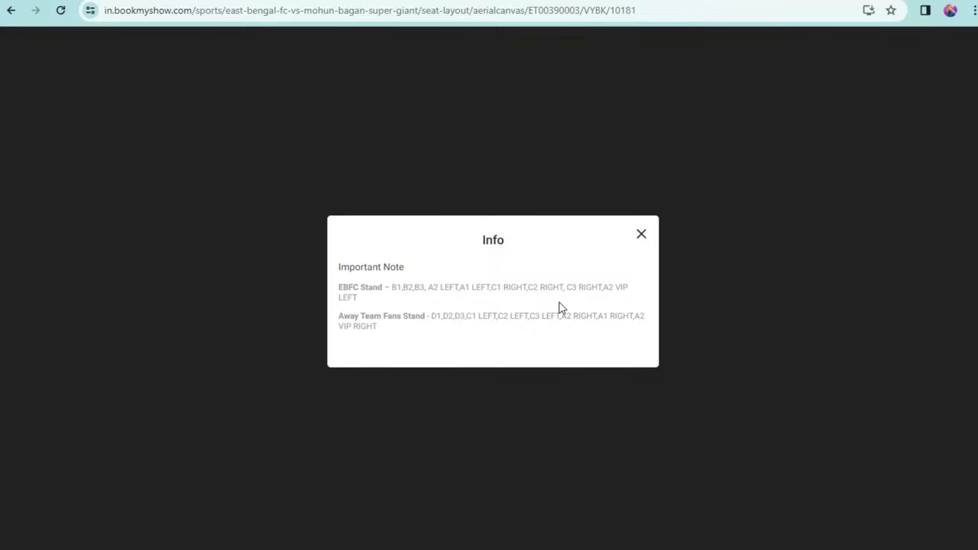
click(642, 234)
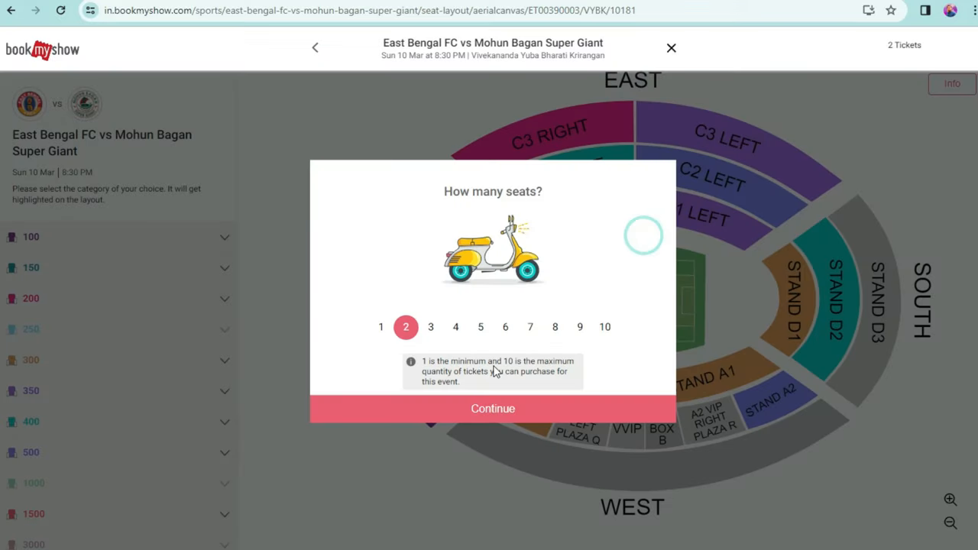
click(605, 327)
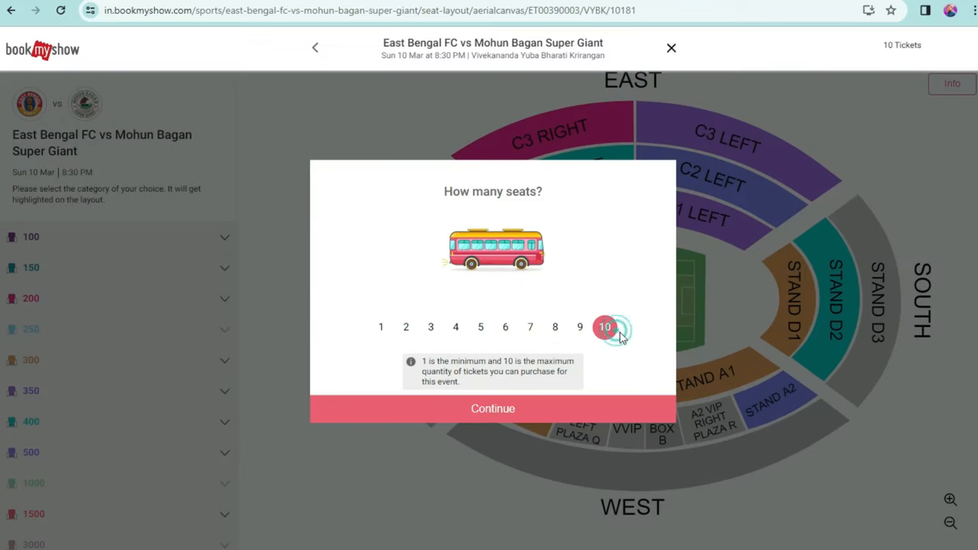
click(380, 327)
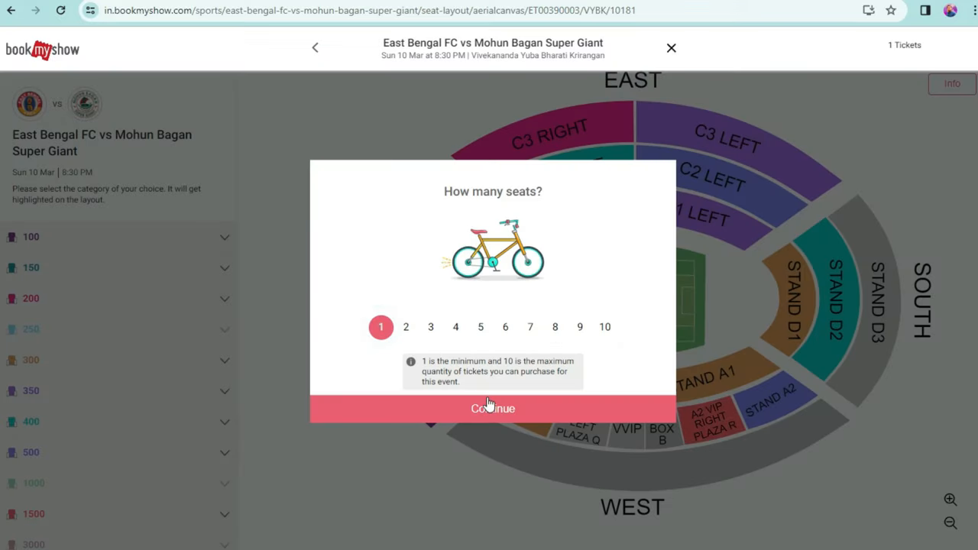
click(492, 408)
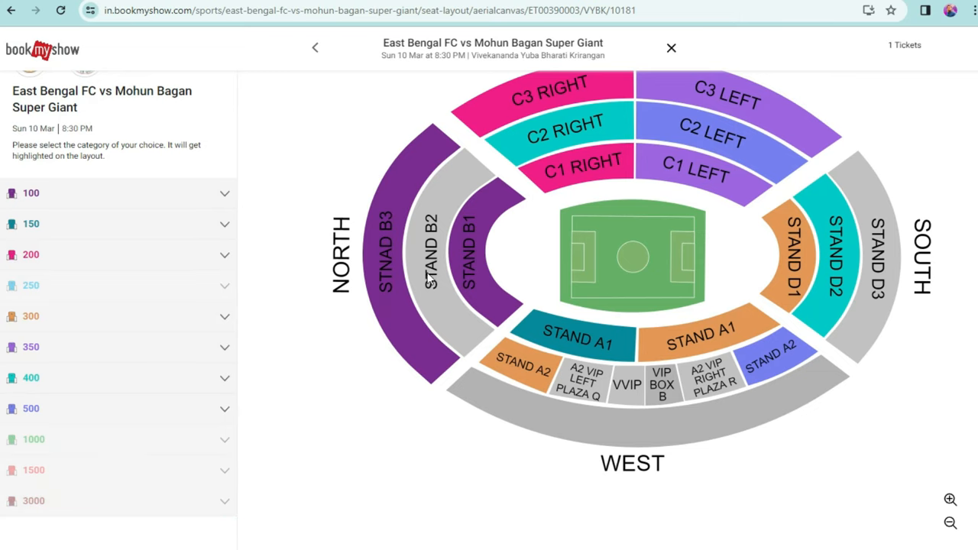
mouse_move(791, 285)
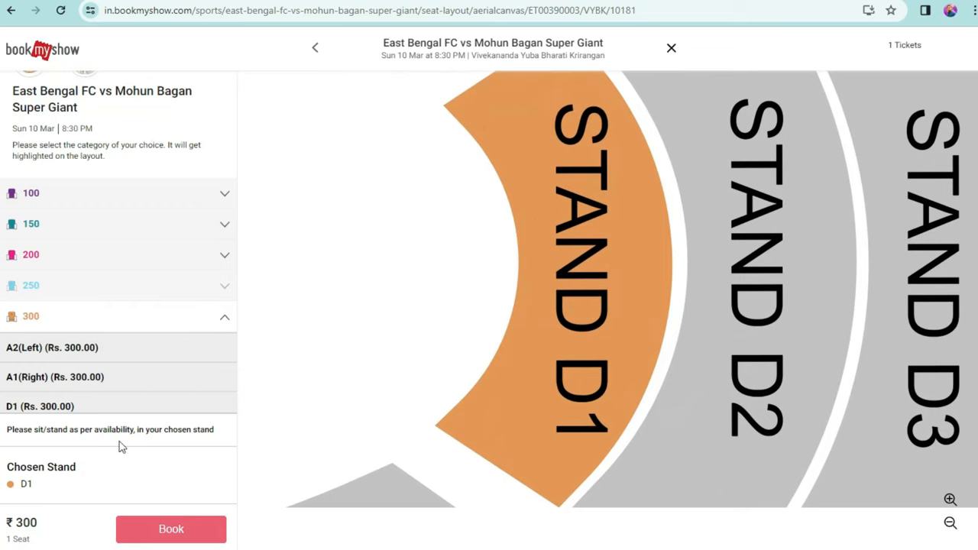
mouse_move(266, 541)
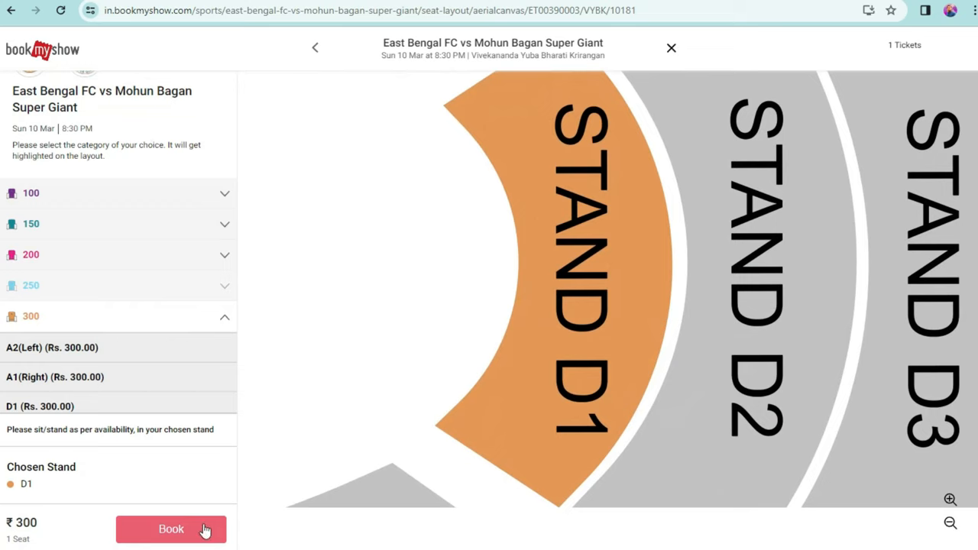
- Book one ₹300 Stand D1 ticket, reaching ticket options with a ₹335.40 total
click(171, 528)
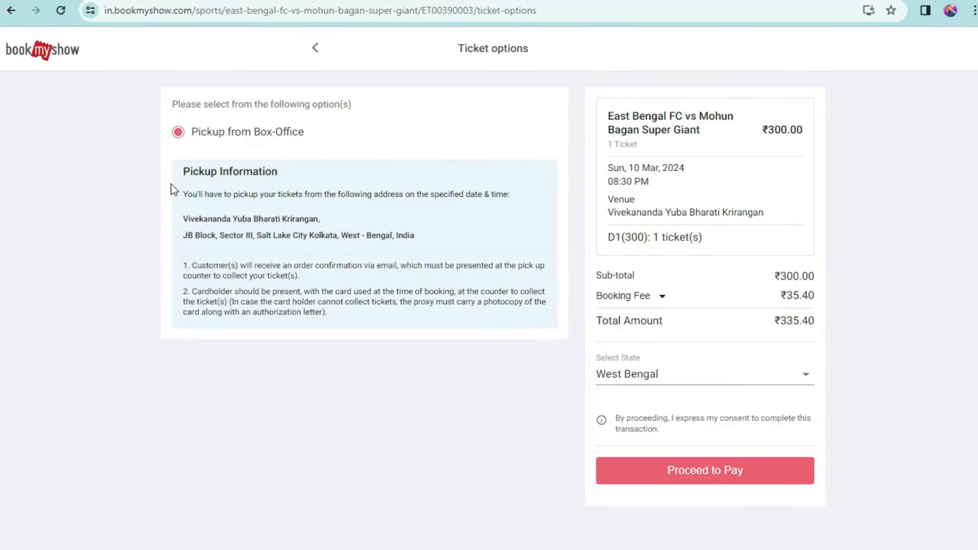
mouse_move(431, 293)
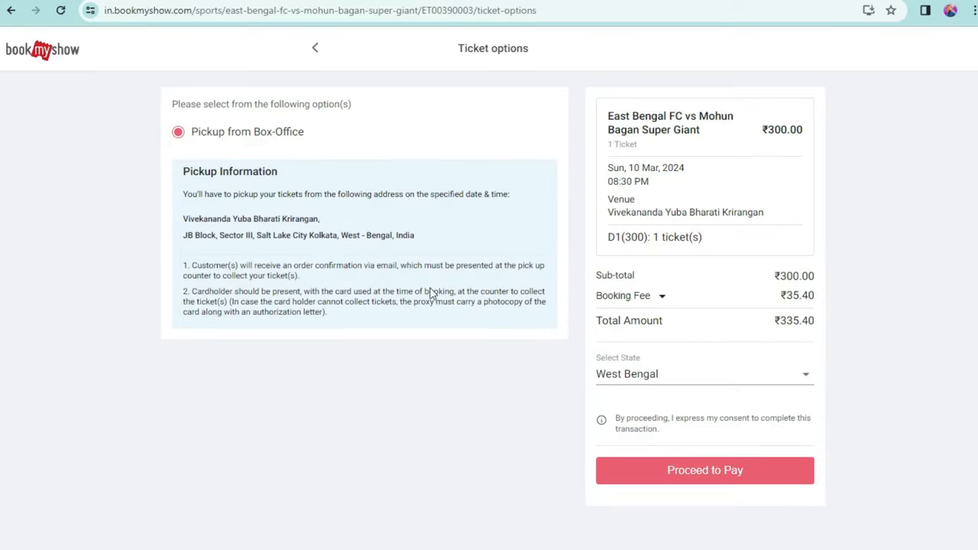
mouse_move(217, 338)
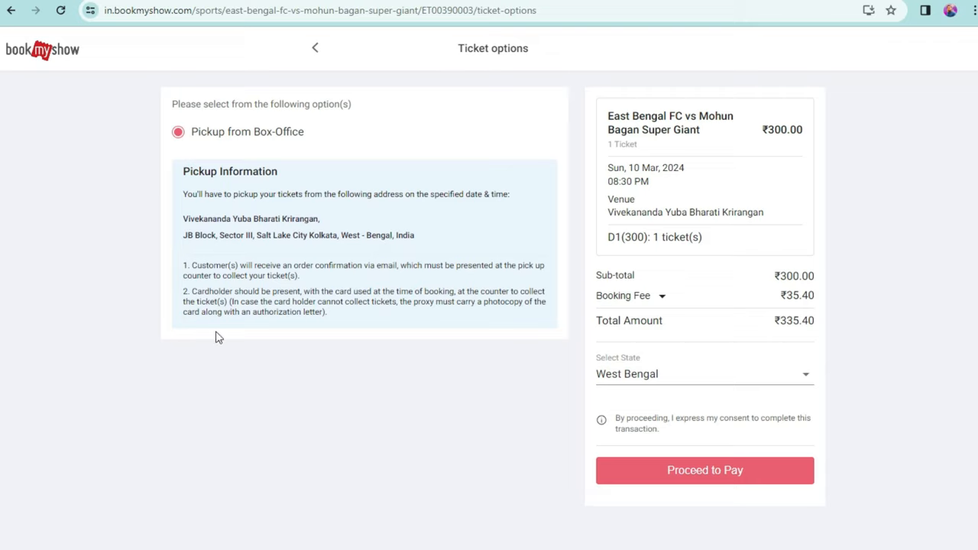
mouse_move(327, 461)
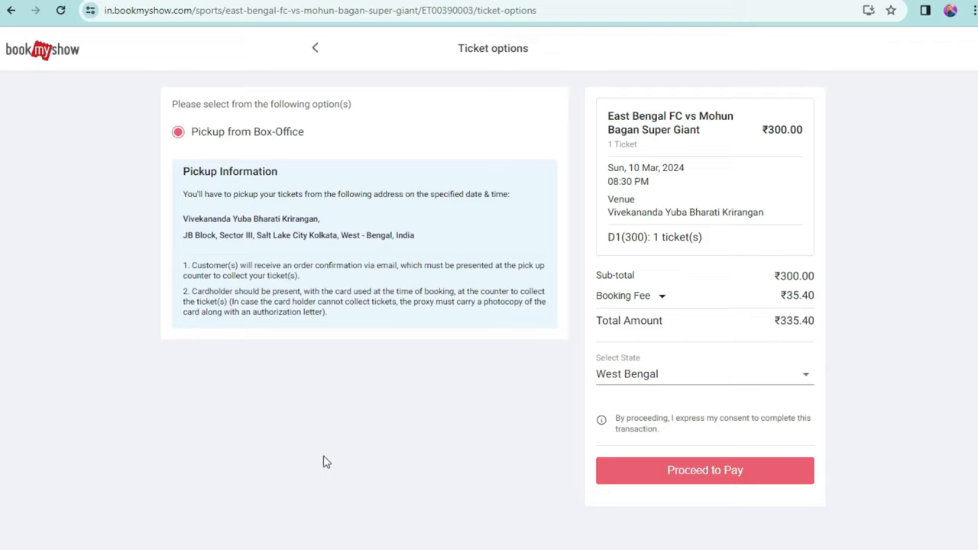
mouse_move(257, 243)
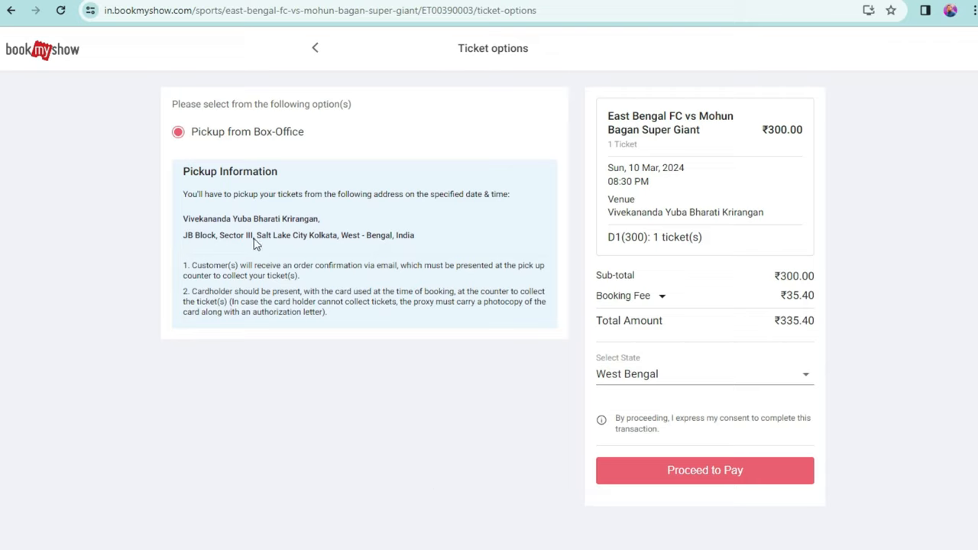
mouse_move(125, 367)
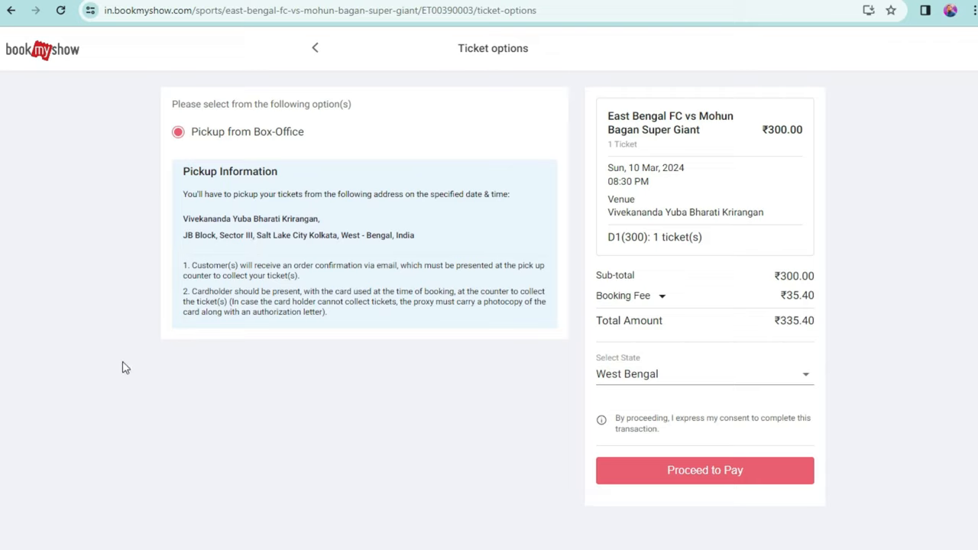
mouse_move(428, 442)
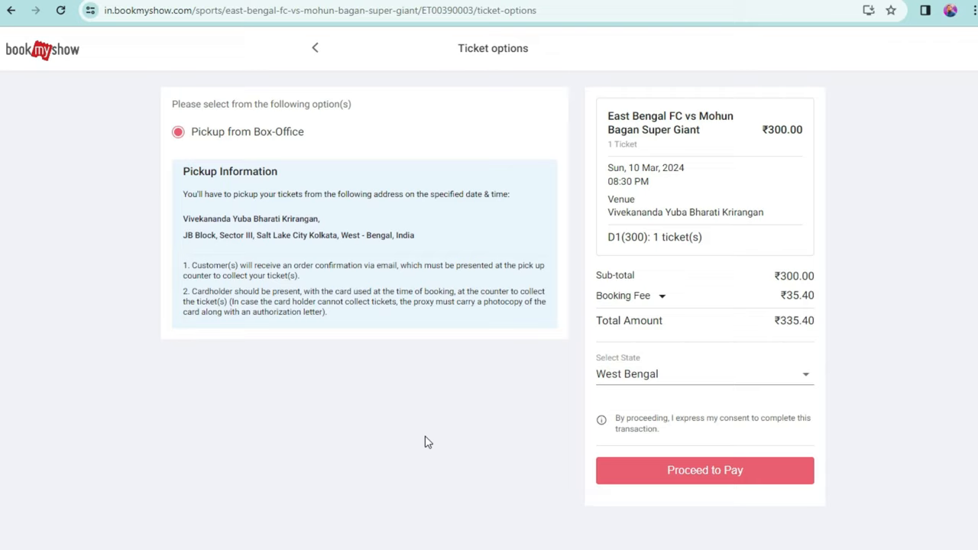
mouse_move(816, 353)
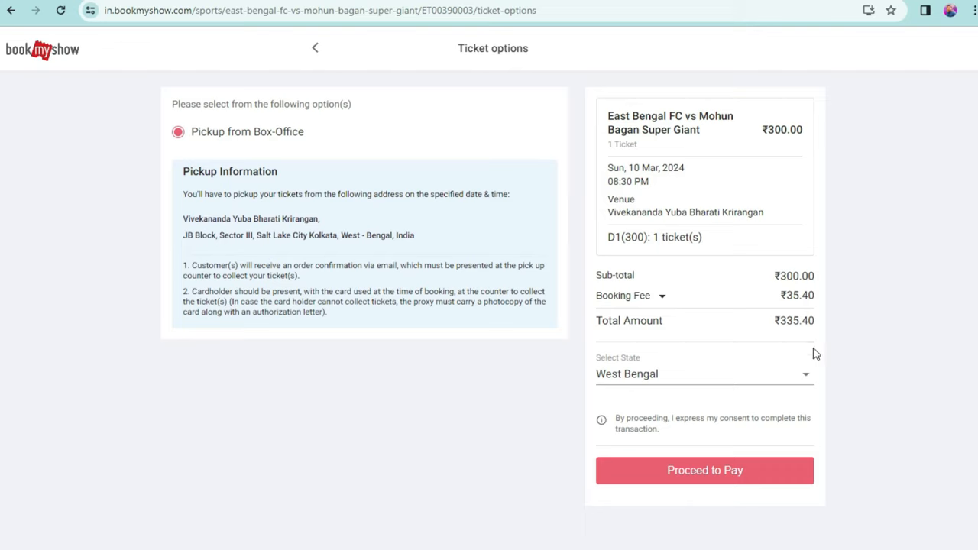
mouse_move(761, 367)
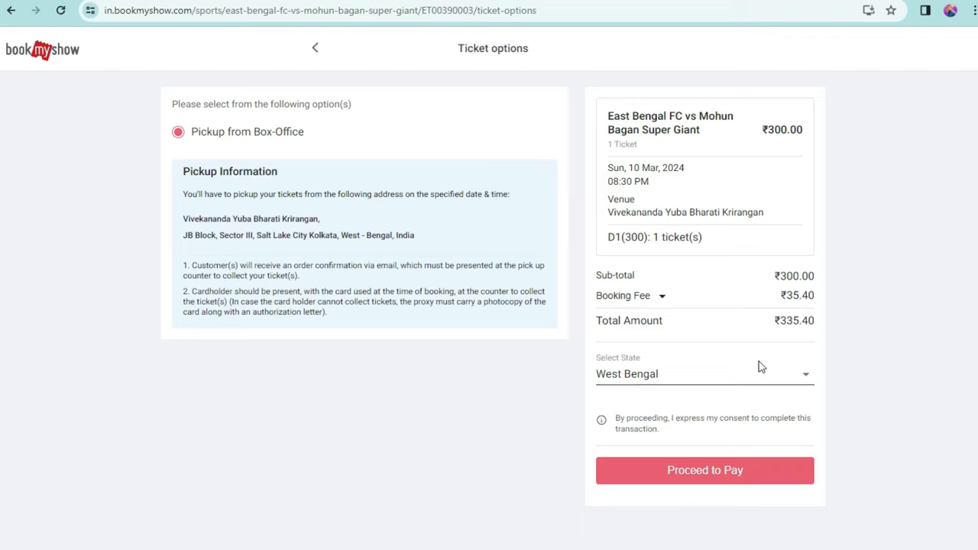
- Keep West Bengal as the state and proceed to pay Rs. 336.40
click(703, 372)
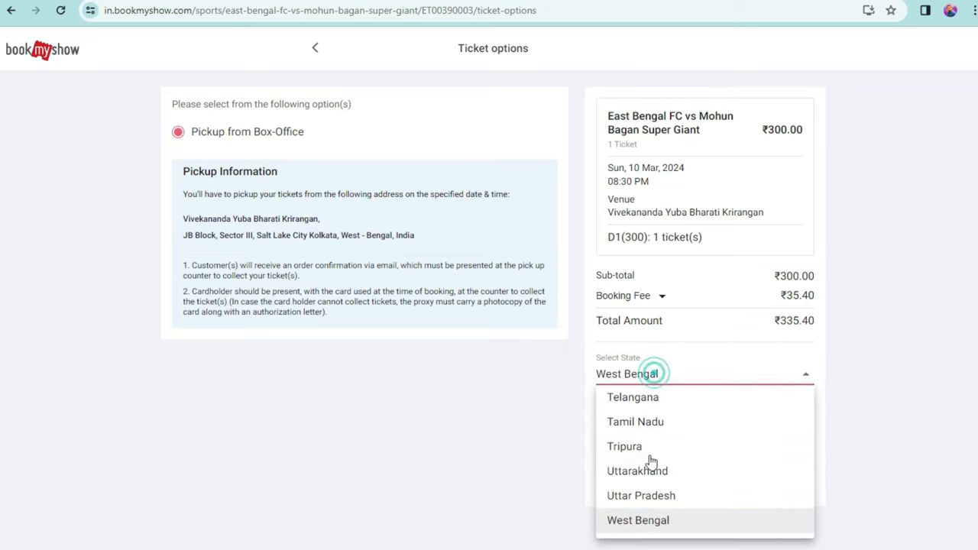
click(638, 519)
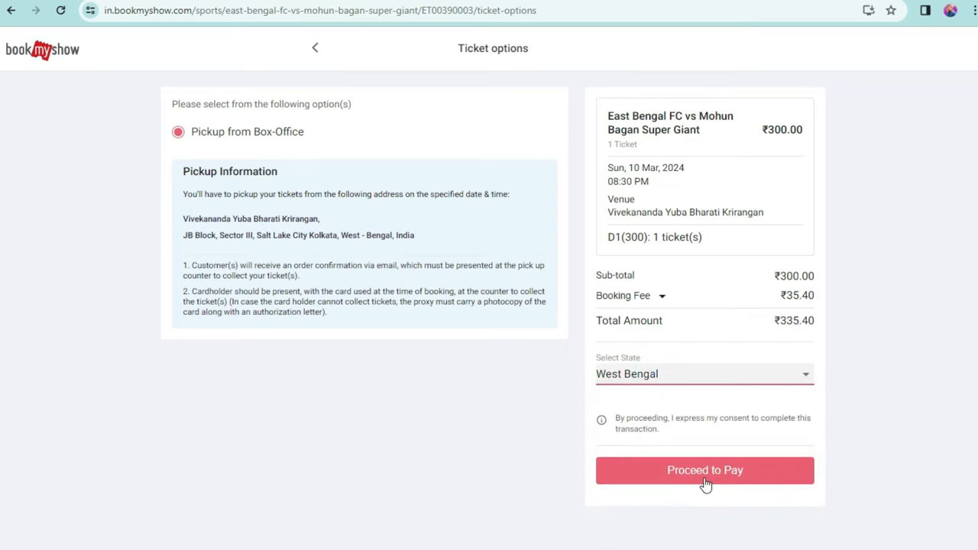
click(703, 471)
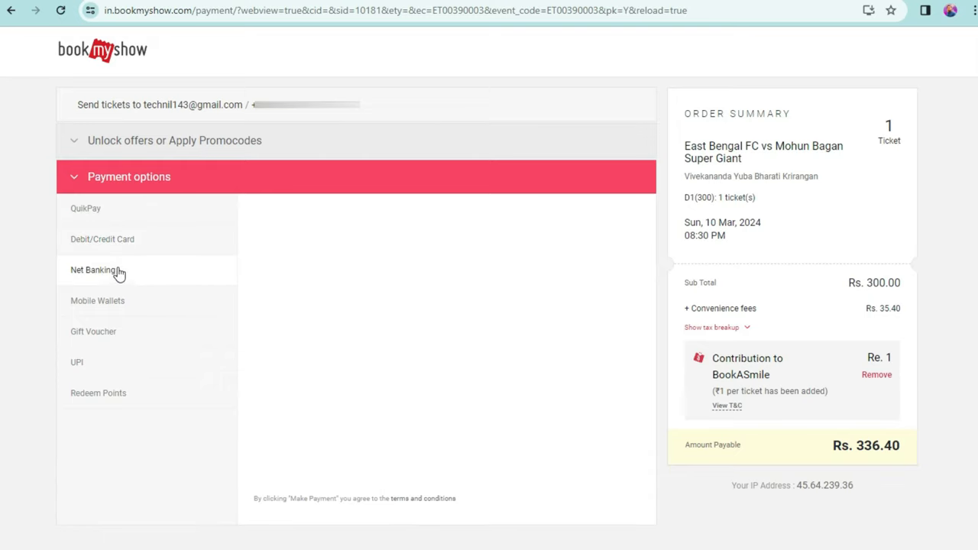
- Check Gift Voucher, then show UPI options like Google Pay, PhonePe, Paytm and Amazon Pay
click(94, 330)
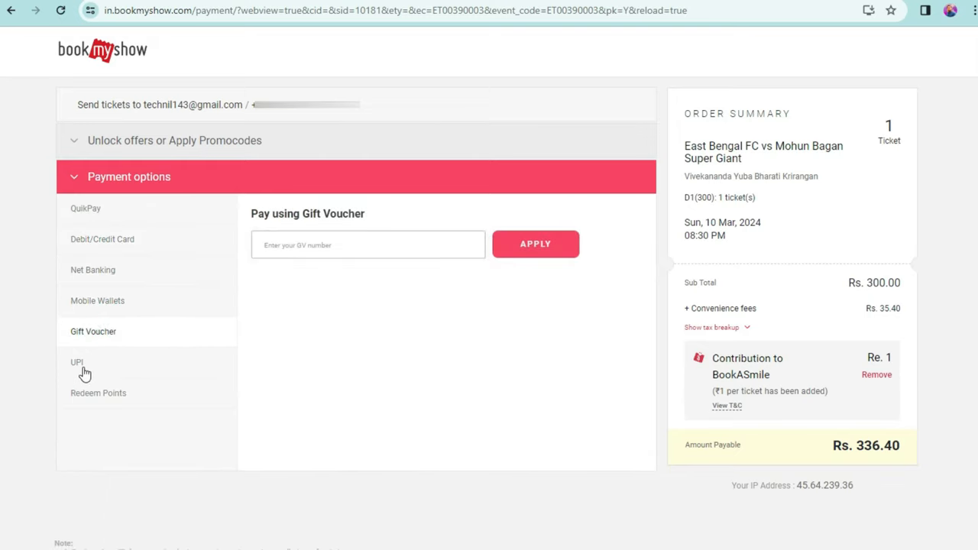
click(76, 362)
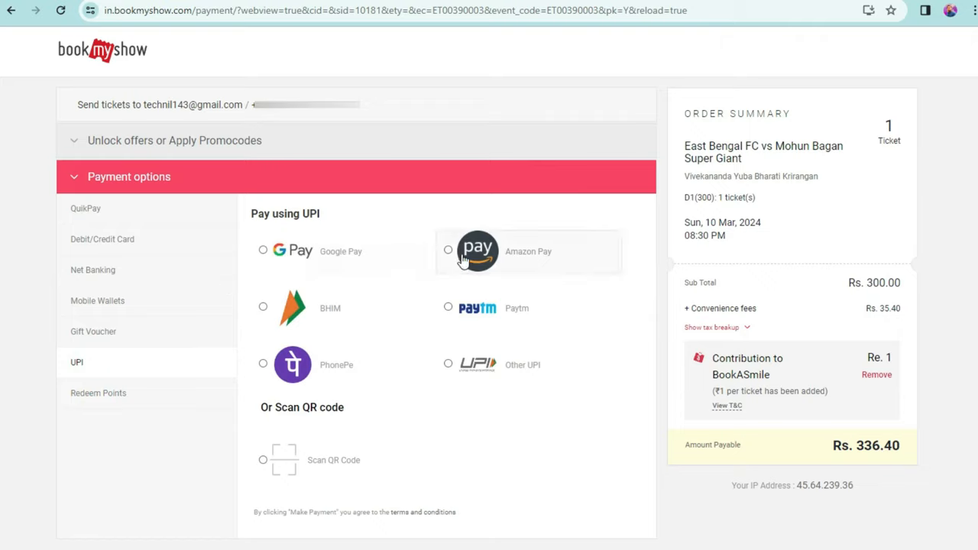
mouse_move(660, 266)
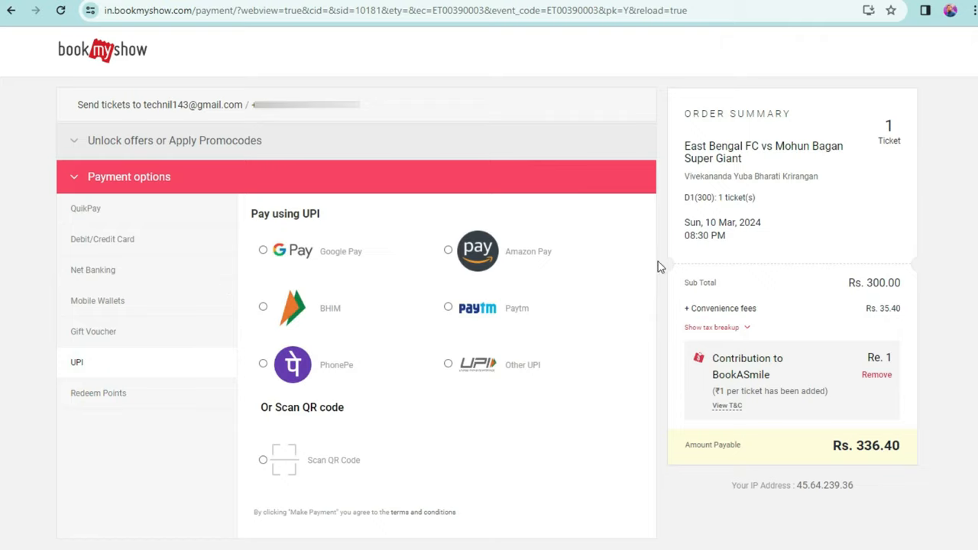
mouse_move(283, 161)
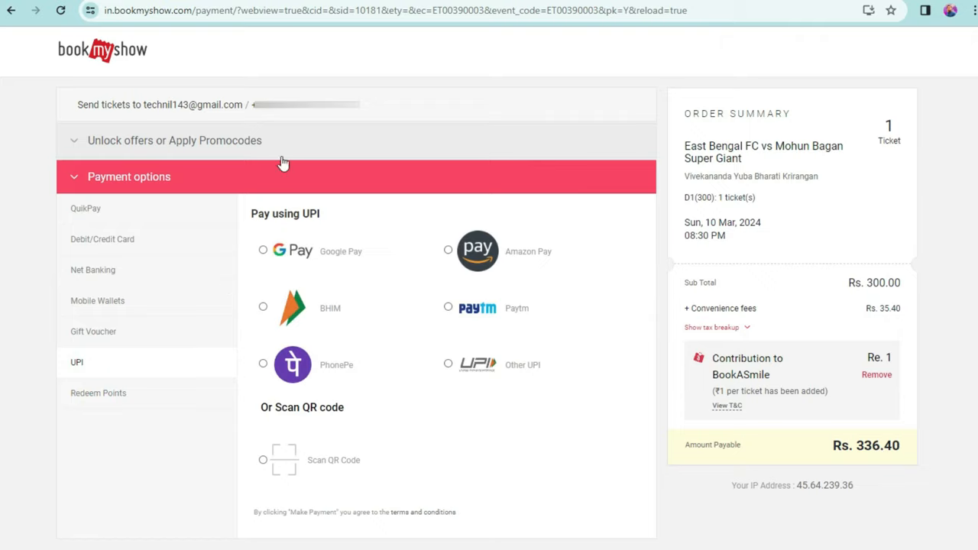